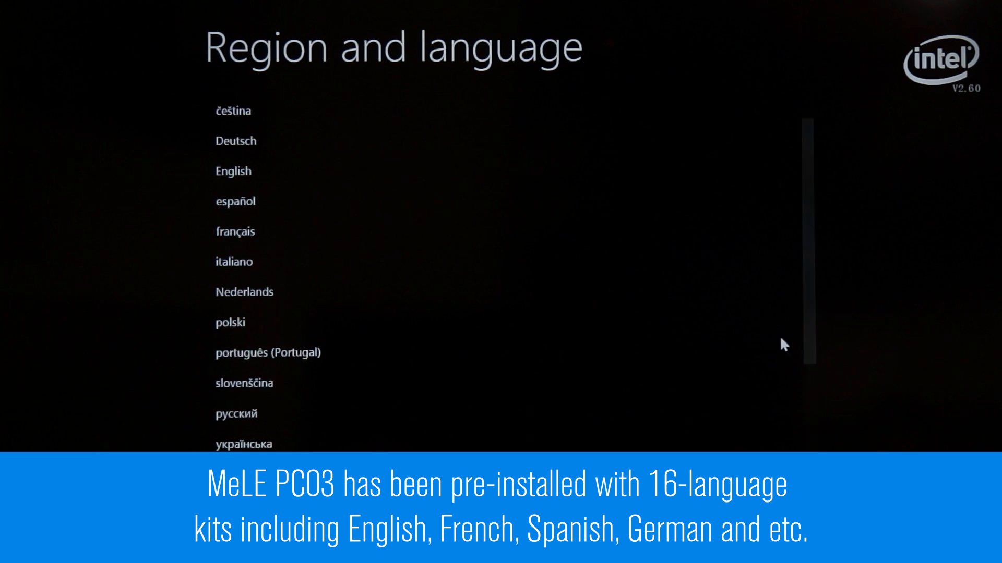
Choose English with US region, US keyboard and Pacific time and continue to the license terms
scroll("down", 3)
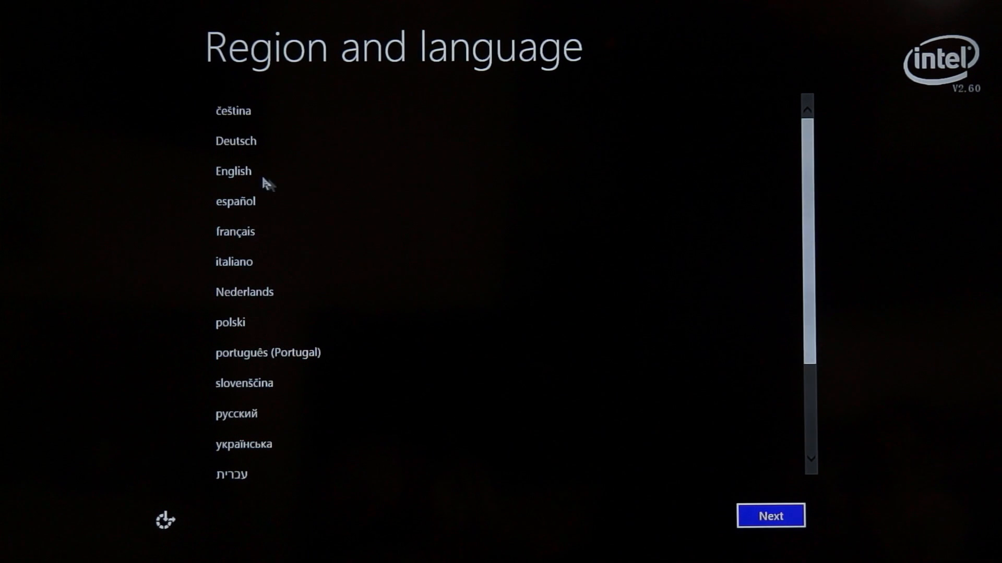
left_click(232, 171)
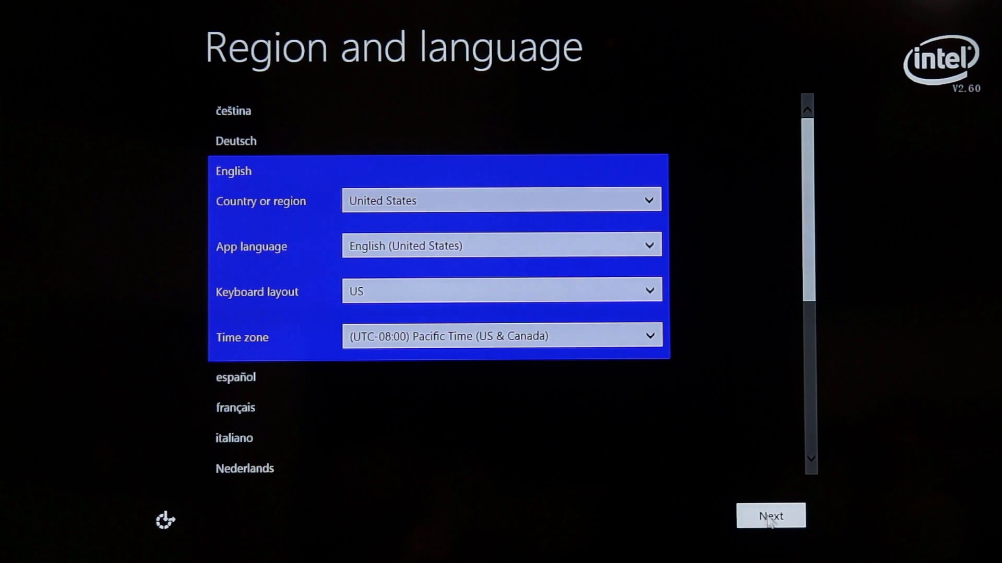
mouse_move(778, 529)
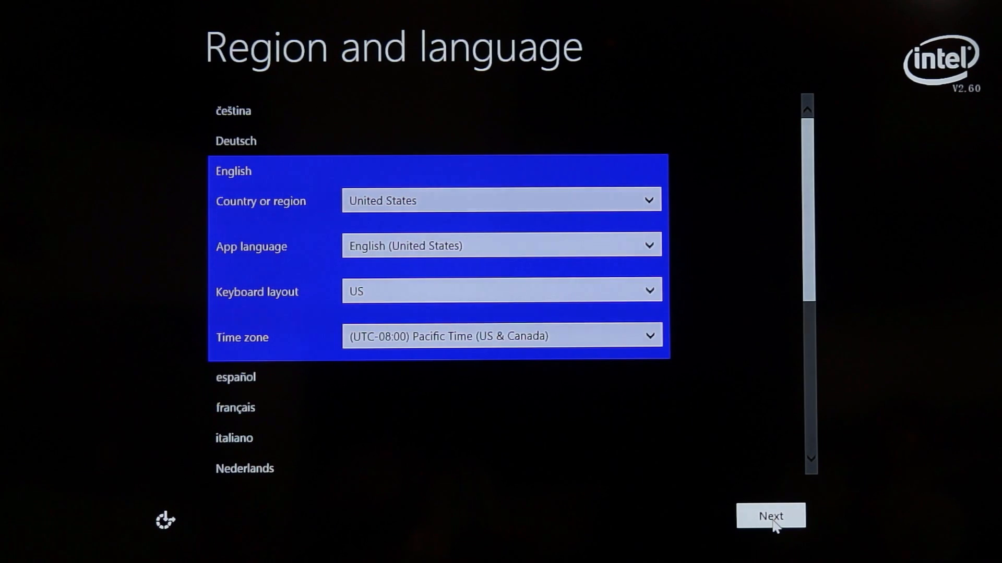
left_click(770, 516)
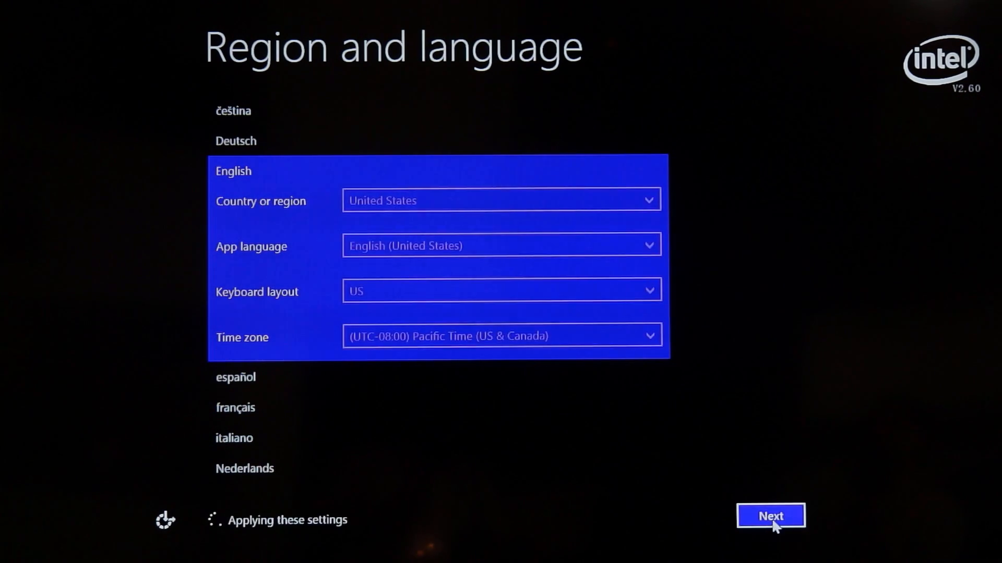
left_click(770, 515)
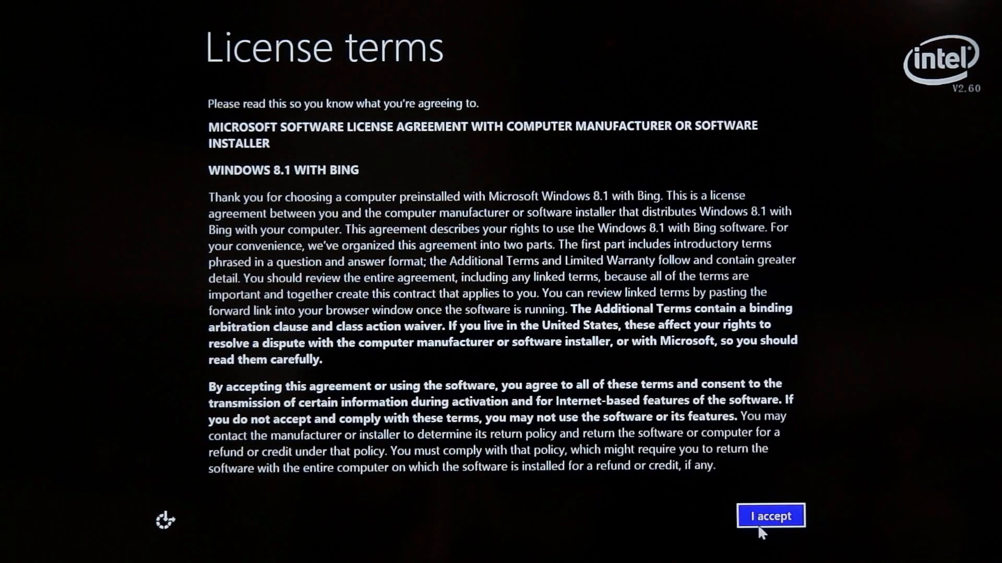
Accept the license terms, name the PC 'PCG03' and continue to the Get online network list
left_click(770, 516)
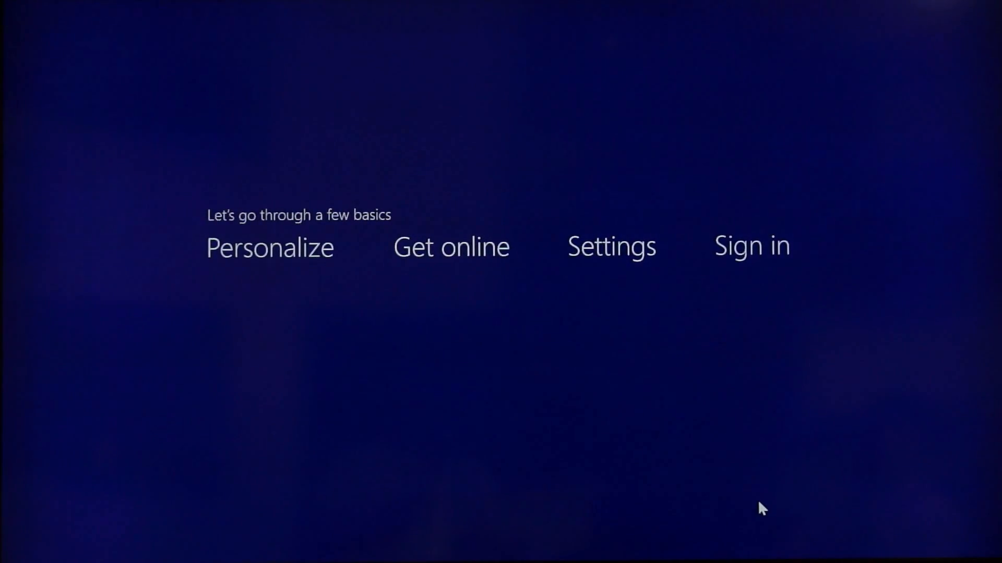
left_click(266, 248)
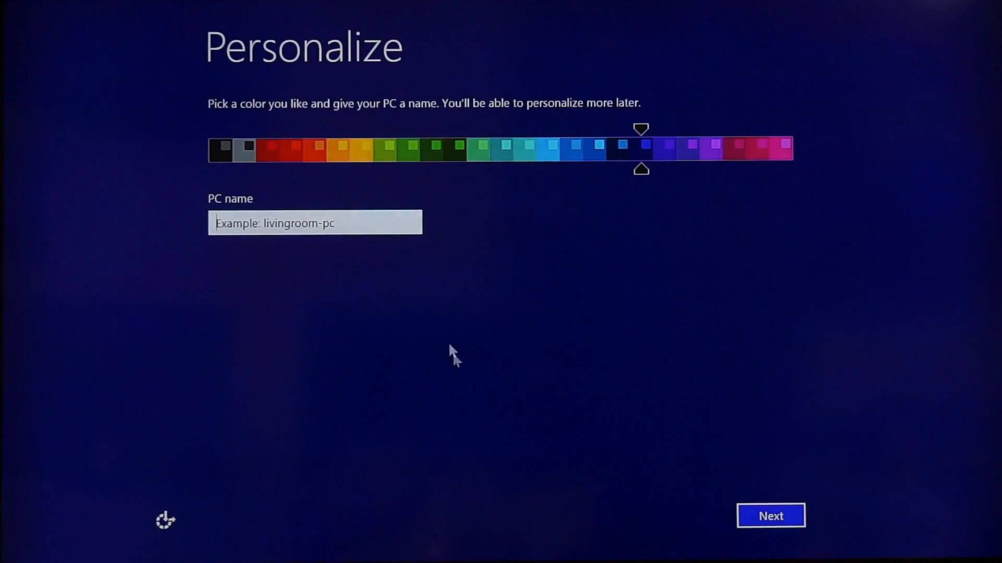
left_click(321, 223)
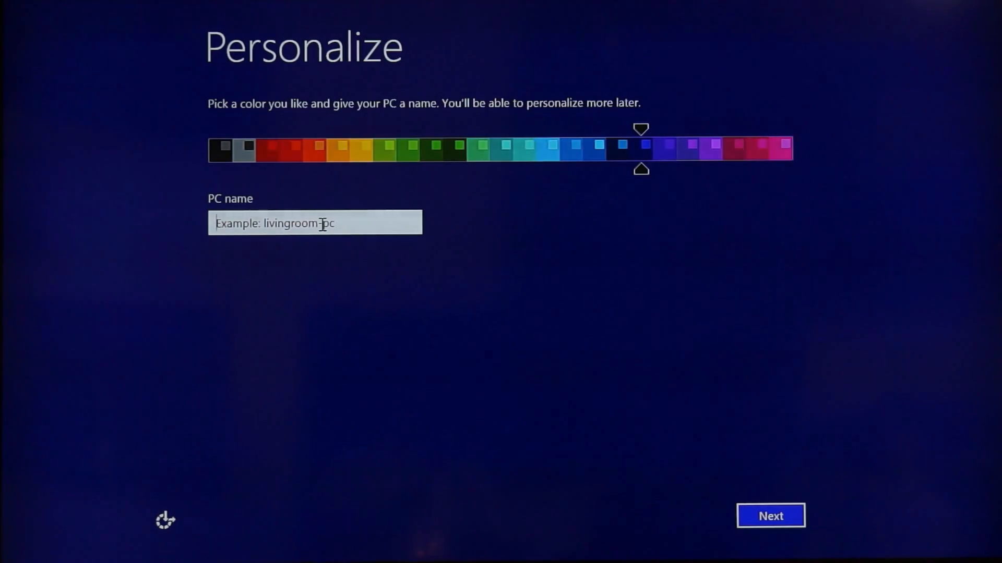
type("PC")
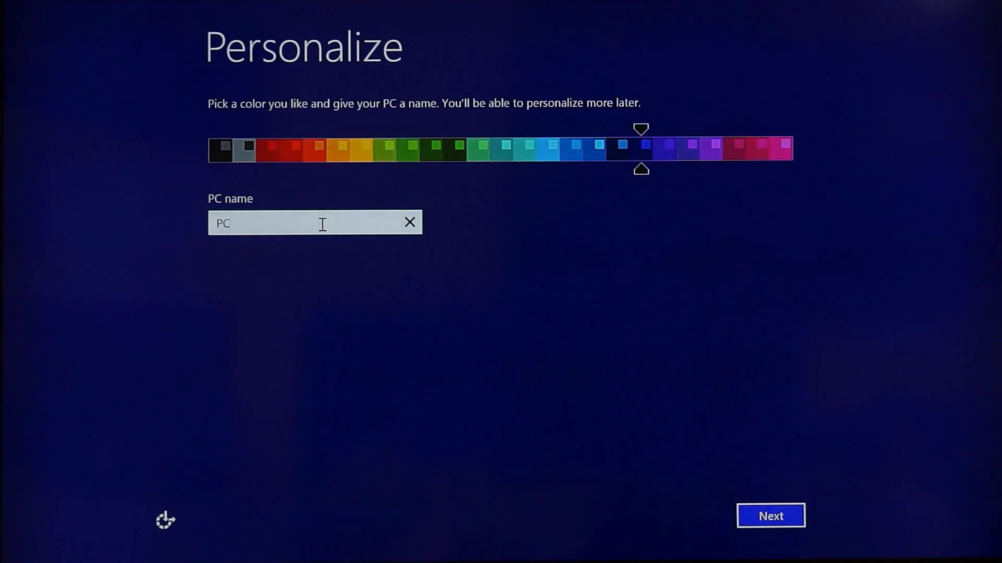
type("G03")
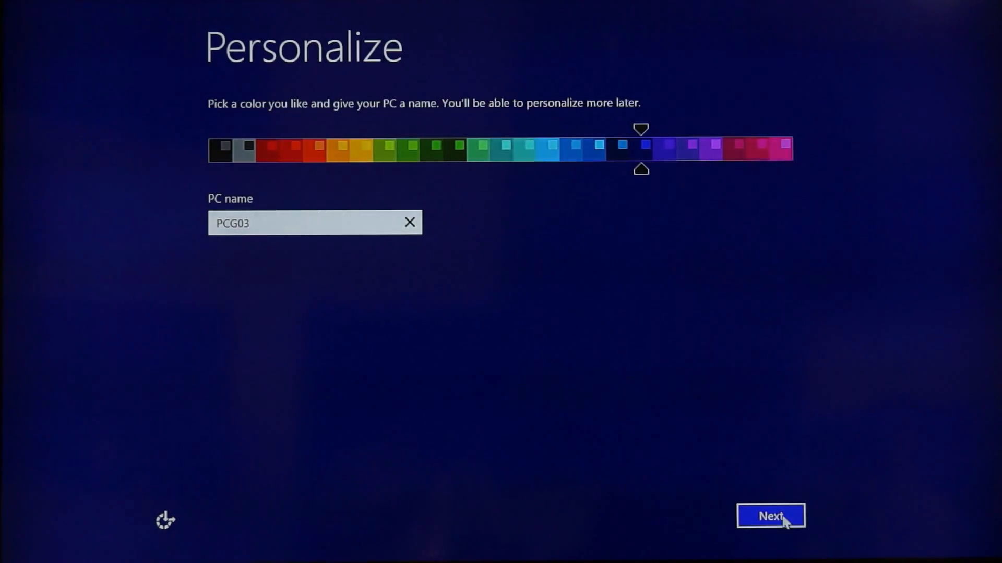
left_click(771, 516)
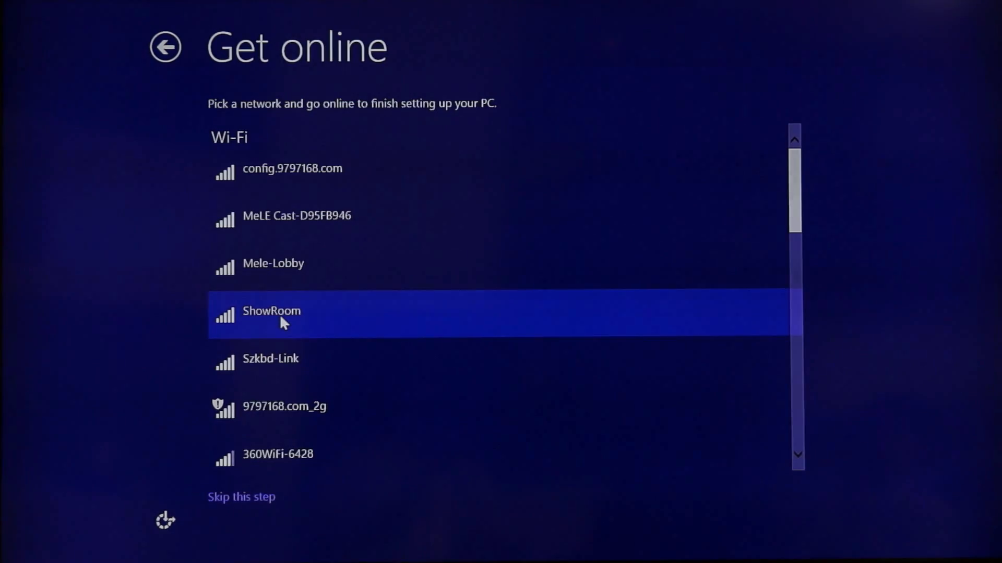
left_click(282, 322)
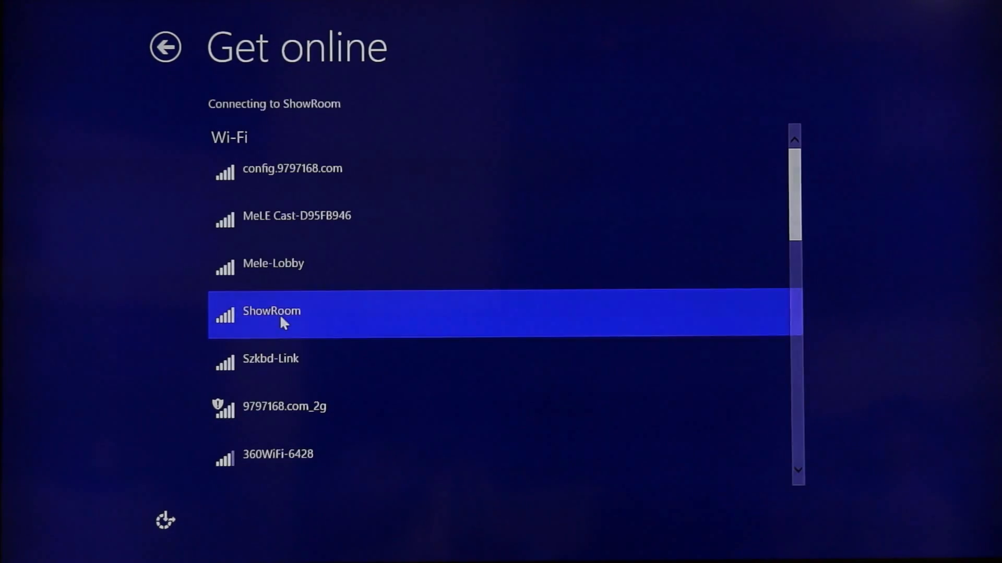
left_click(272, 319)
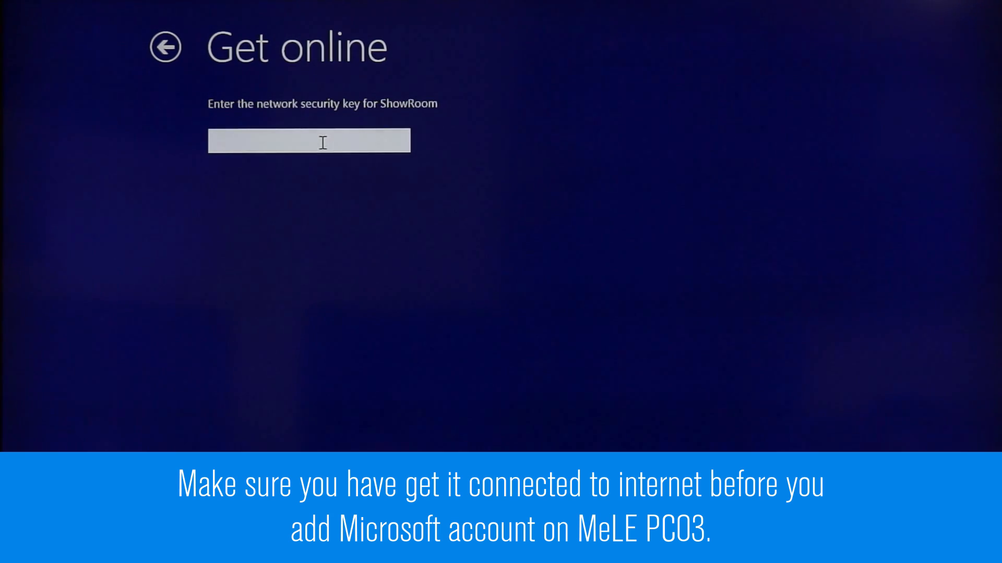
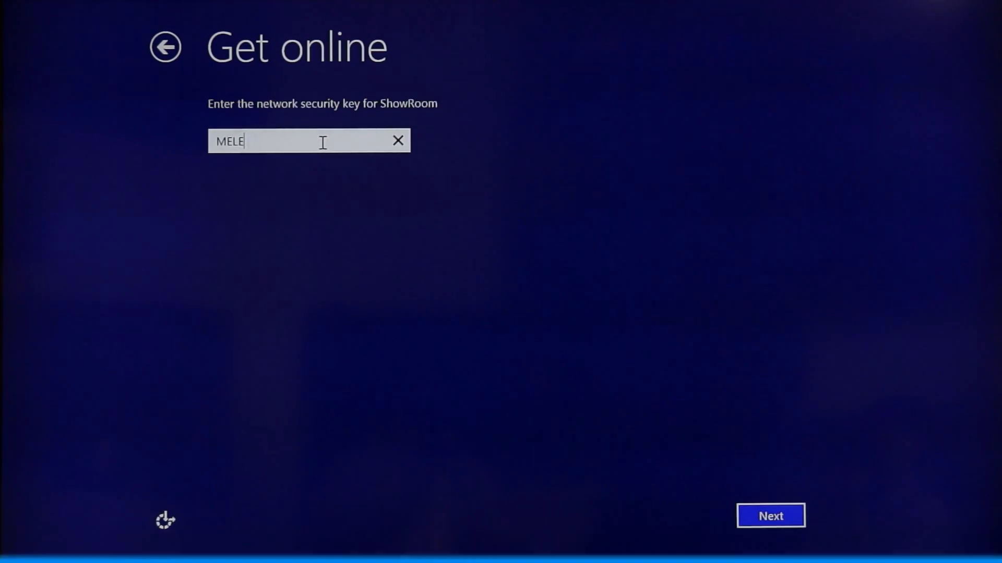
left_click(399, 141)
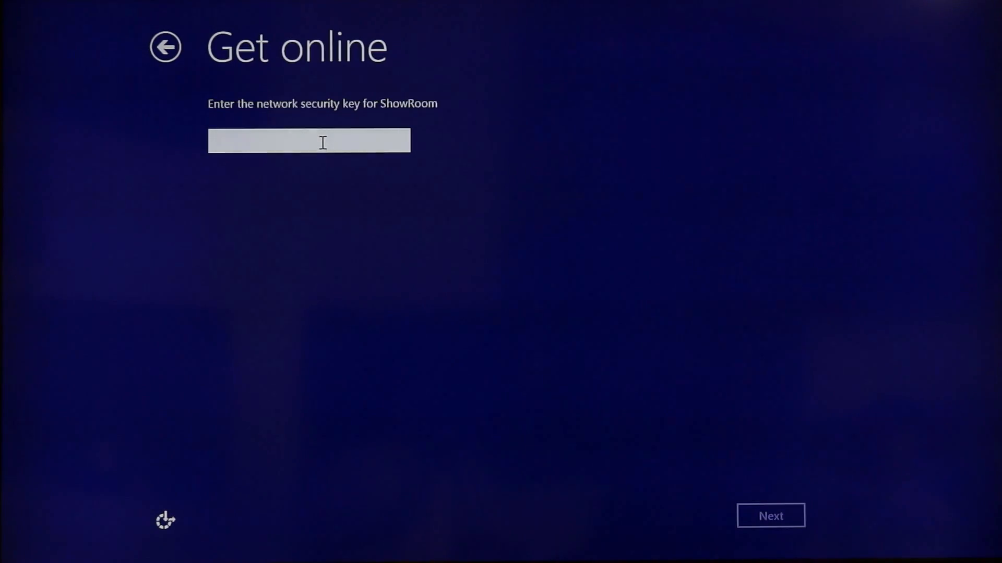
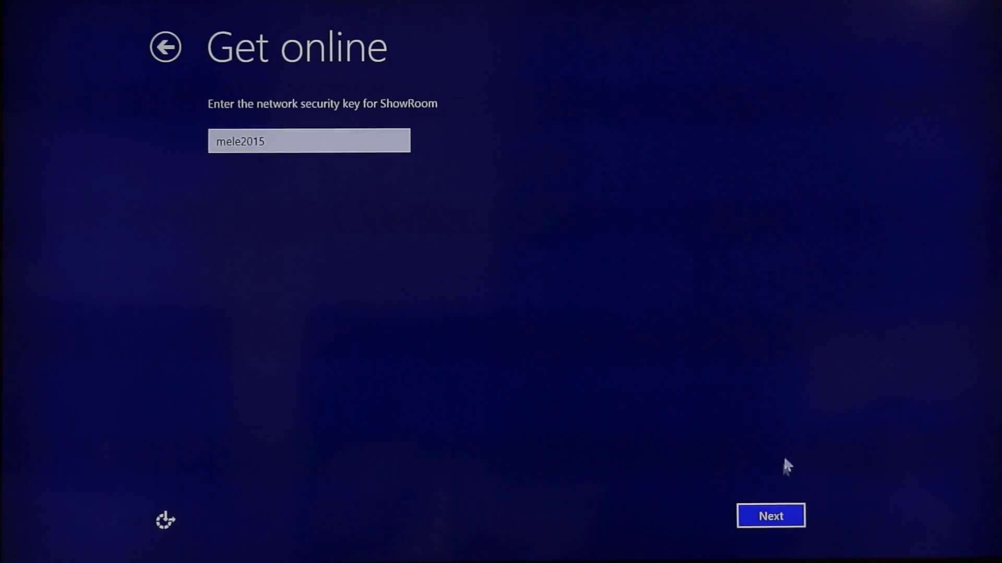
left_click(770, 516)
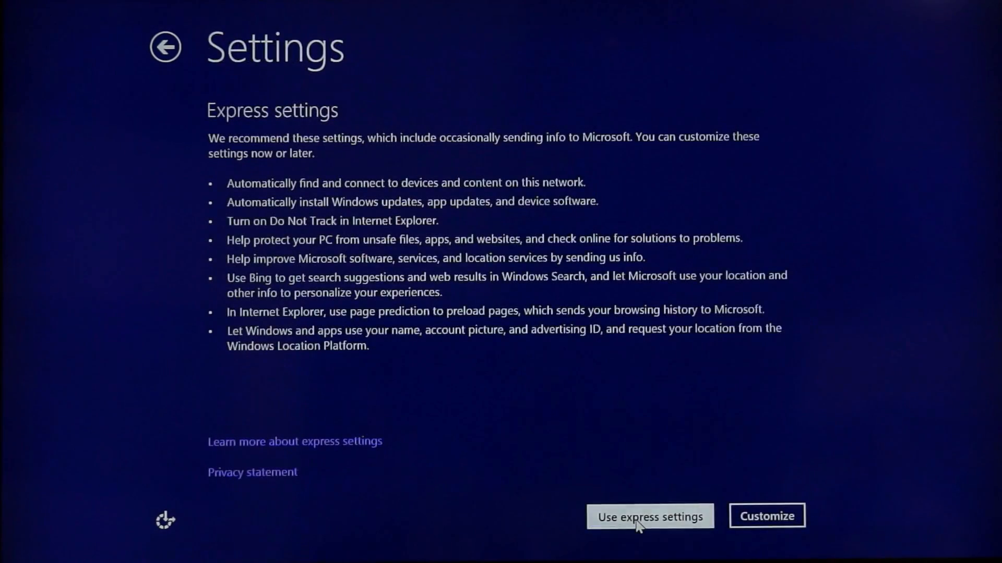
Accept the recommended express settings to reach the Microsoft account sign-in
left_click(650, 516)
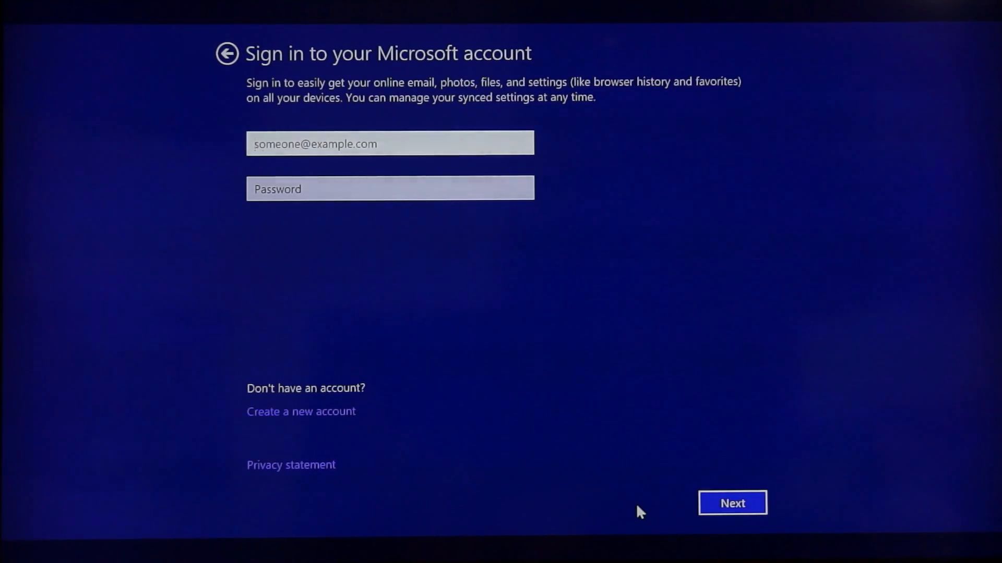
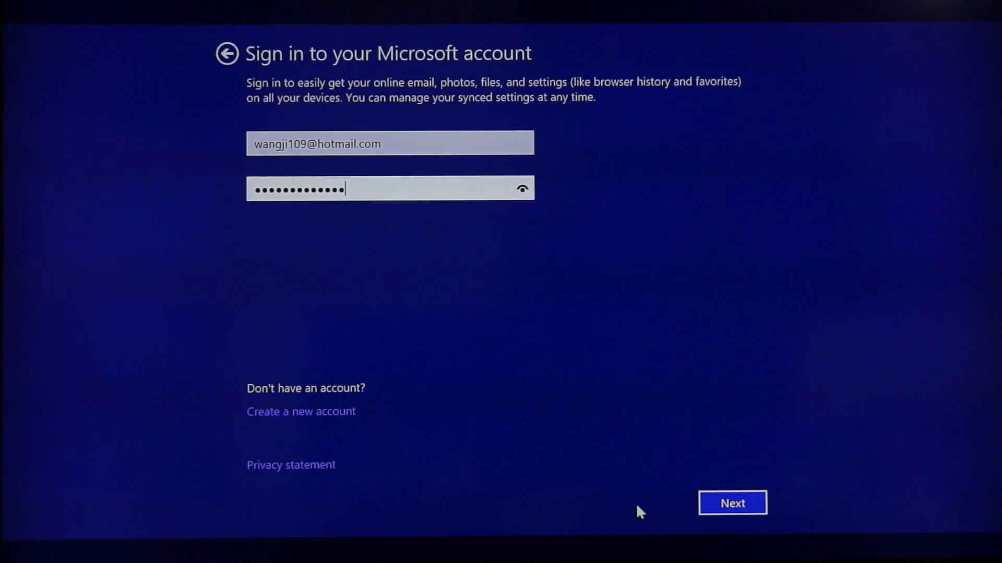
mouse_move(772, 518)
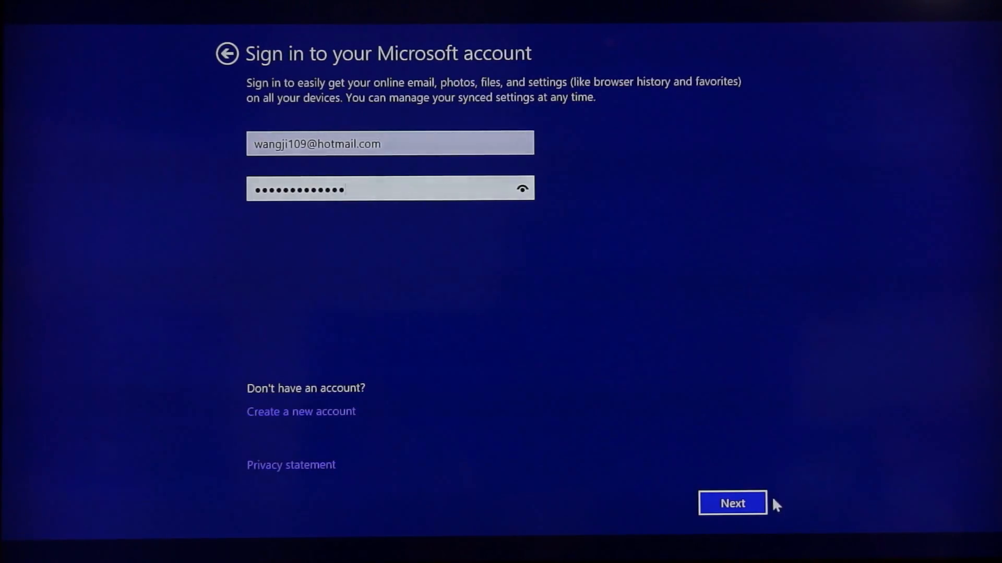
left_click(732, 504)
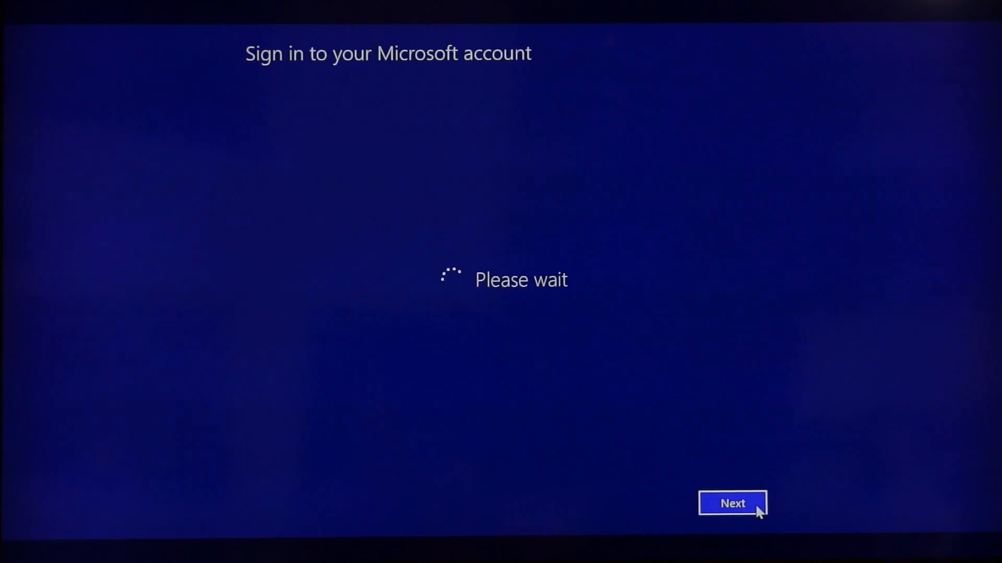
left_click(733, 504)
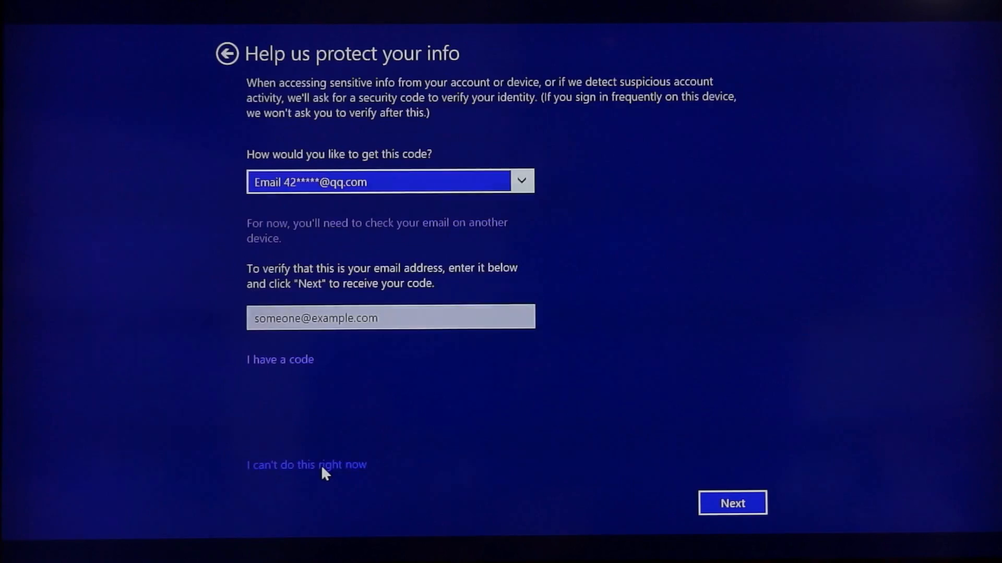
Choose 'I can't do this right now' to skip account verification
left_click(307, 465)
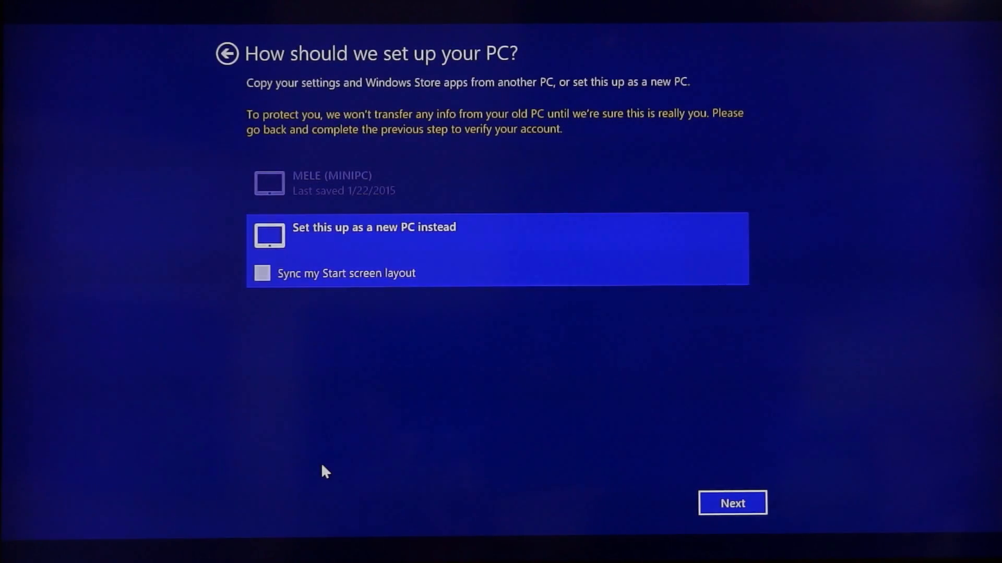
mouse_move(766, 510)
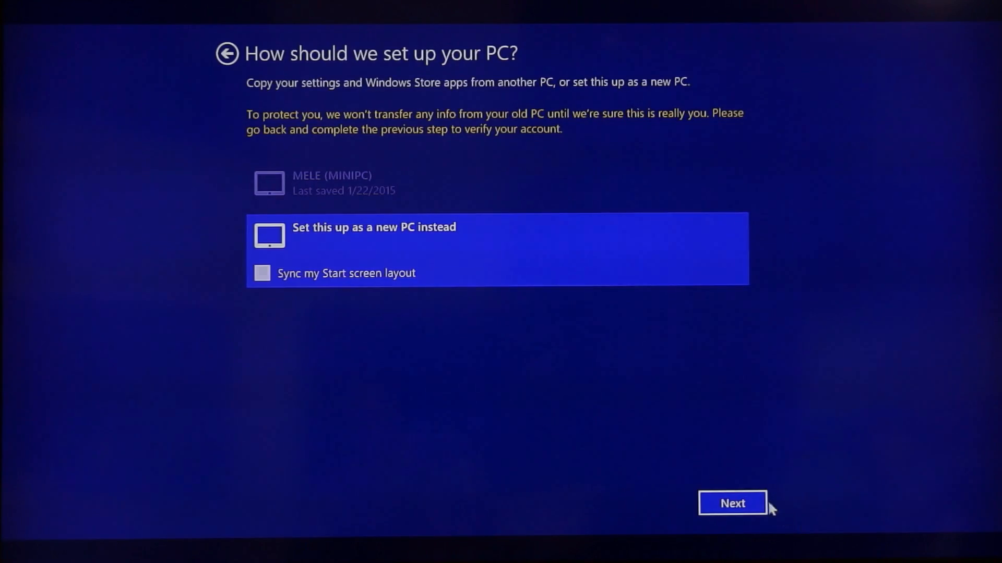
Set the PC up as new and keep the default OneDrive cloud storage settings
left_click(732, 504)
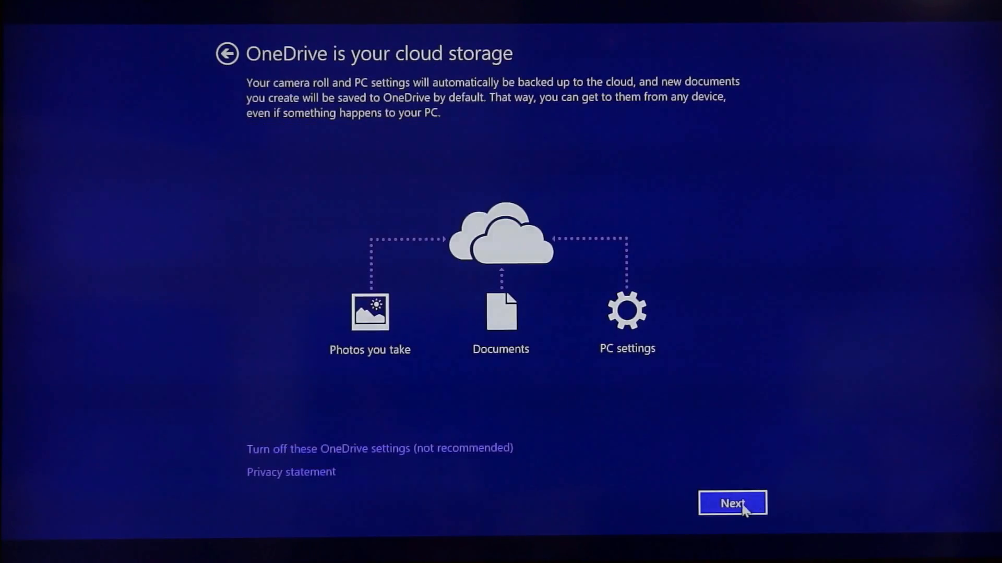
left_click(732, 501)
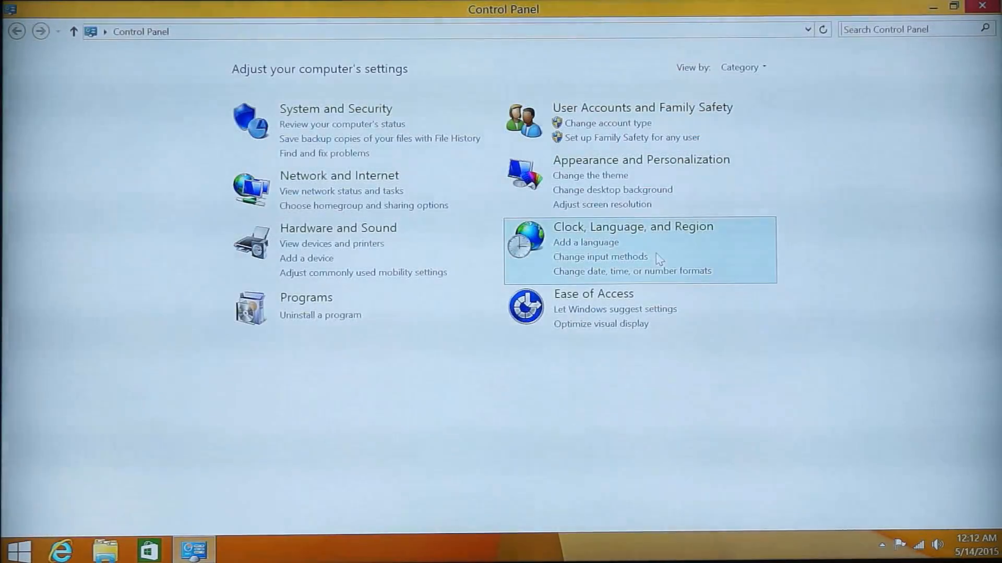
mouse_move(590, 249)
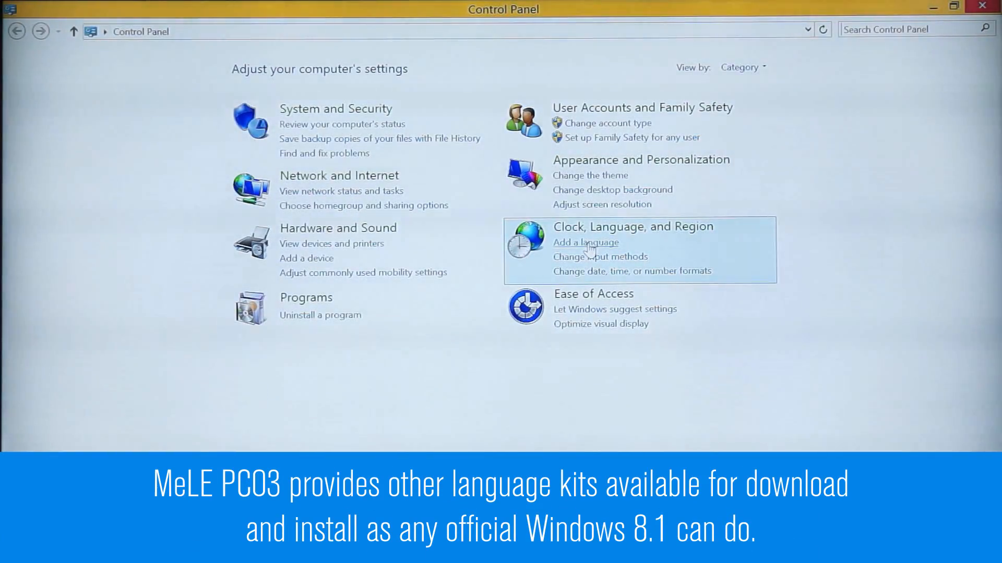
From Language preferences, list the languages available to add and browse down to French
left_click(586, 242)
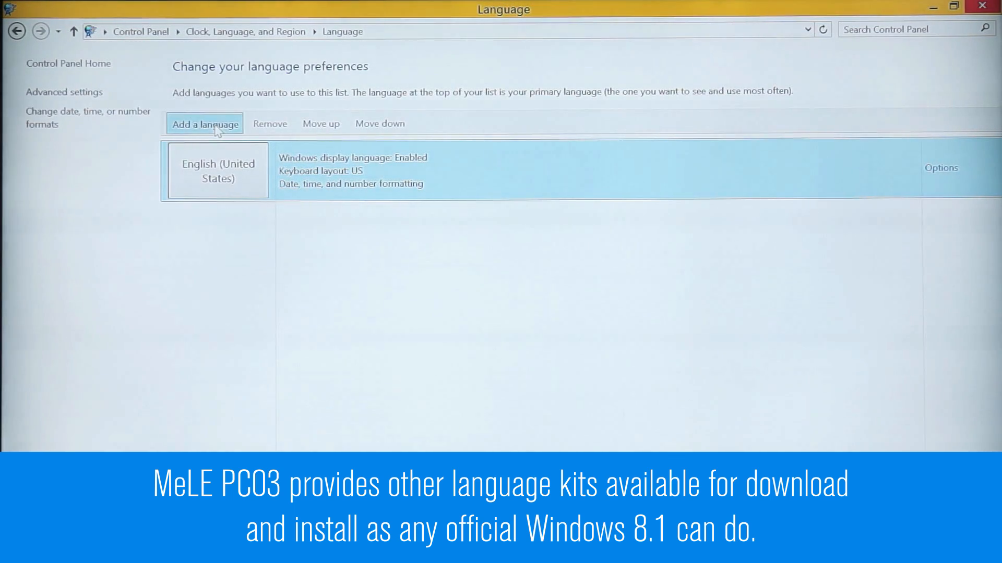
left_click(204, 124)
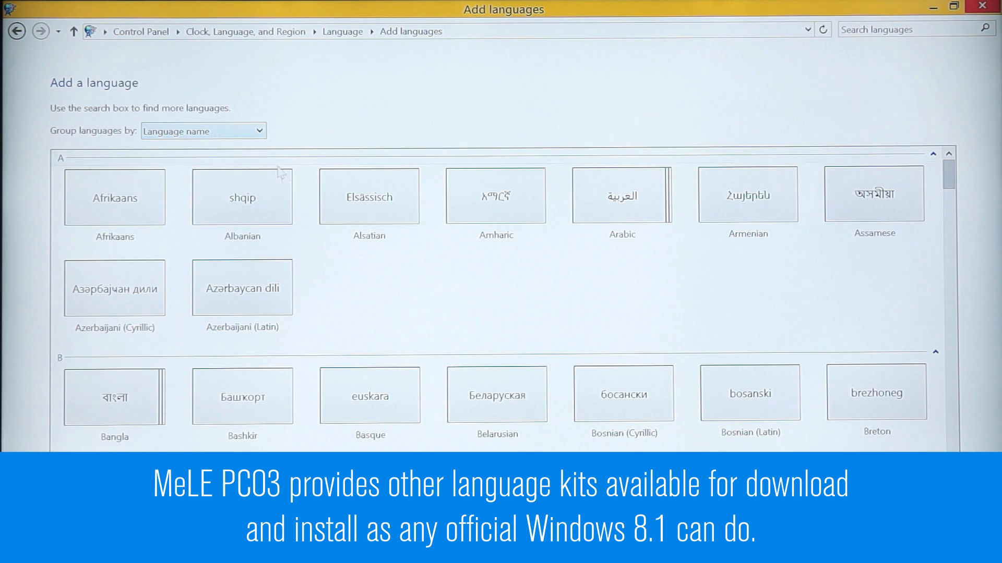
mouse_move(329, 290)
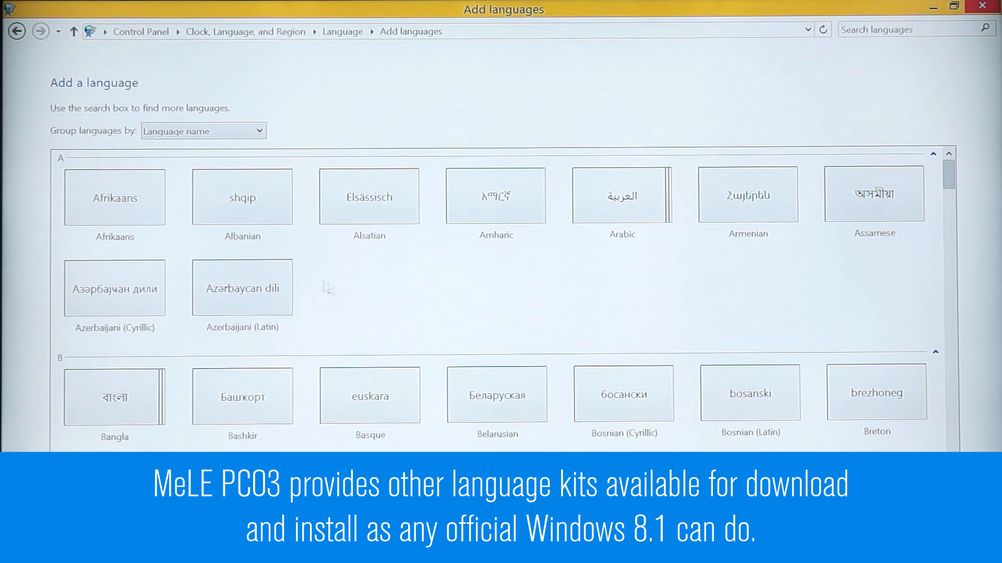
scroll("down", 3)
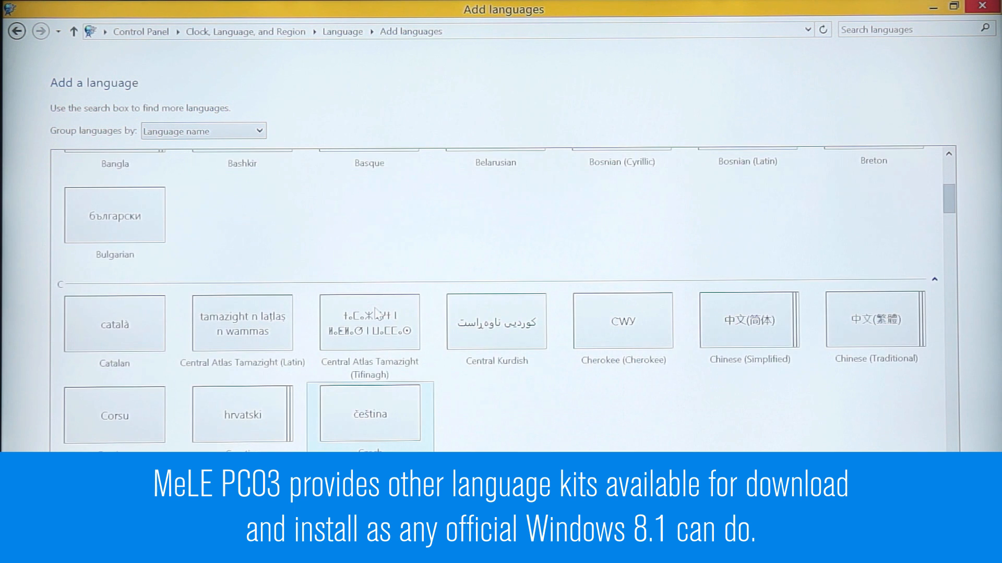
scroll("down", 3)
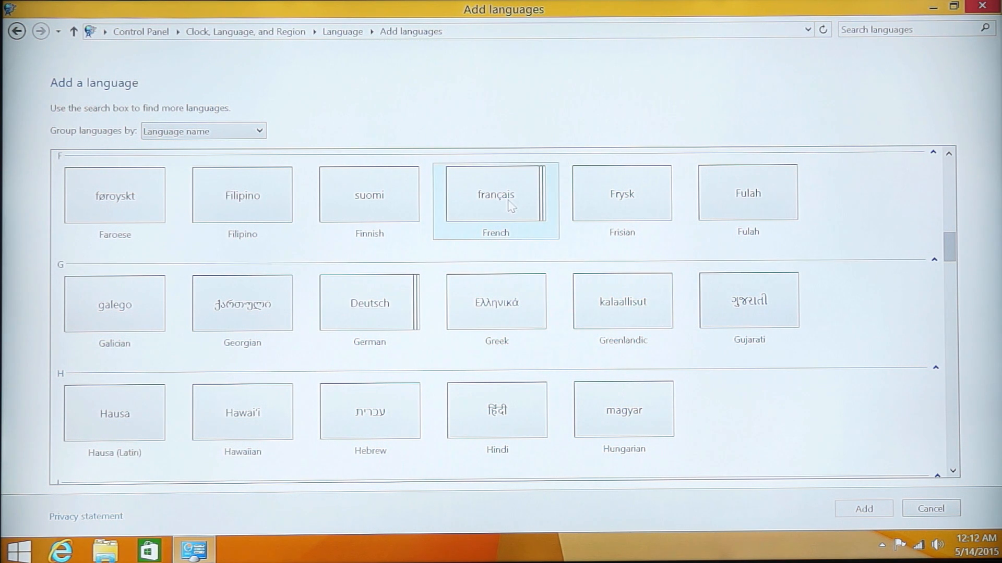
Add français (France) as the French regional variant to the language preferences
left_click(495, 194)
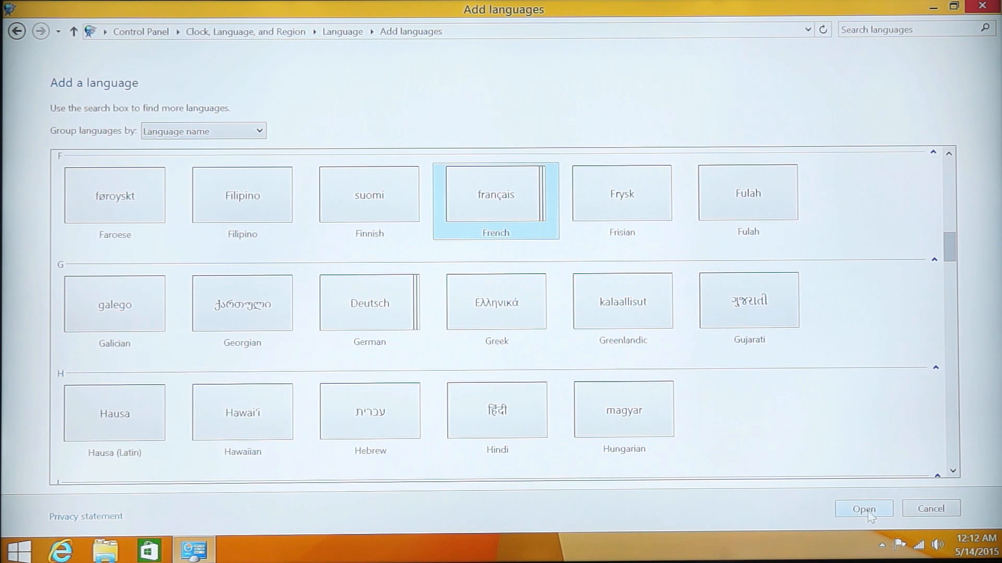
left_click(863, 508)
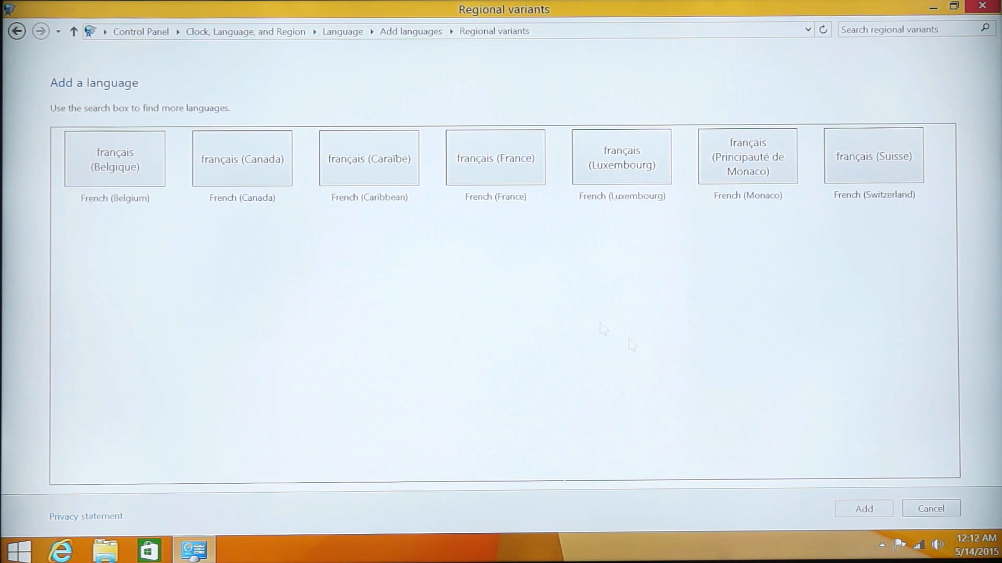
left_click(494, 158)
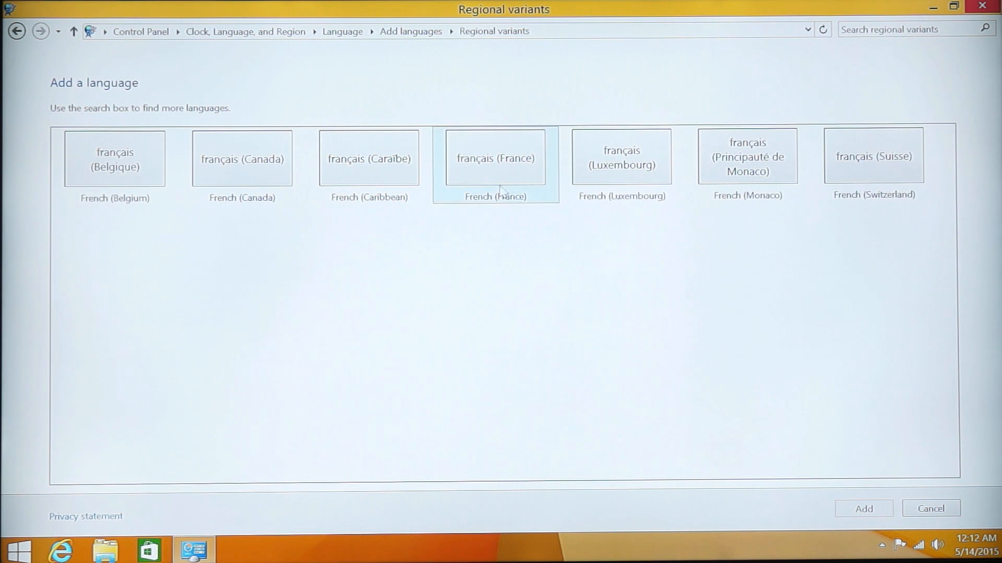
left_click(495, 159)
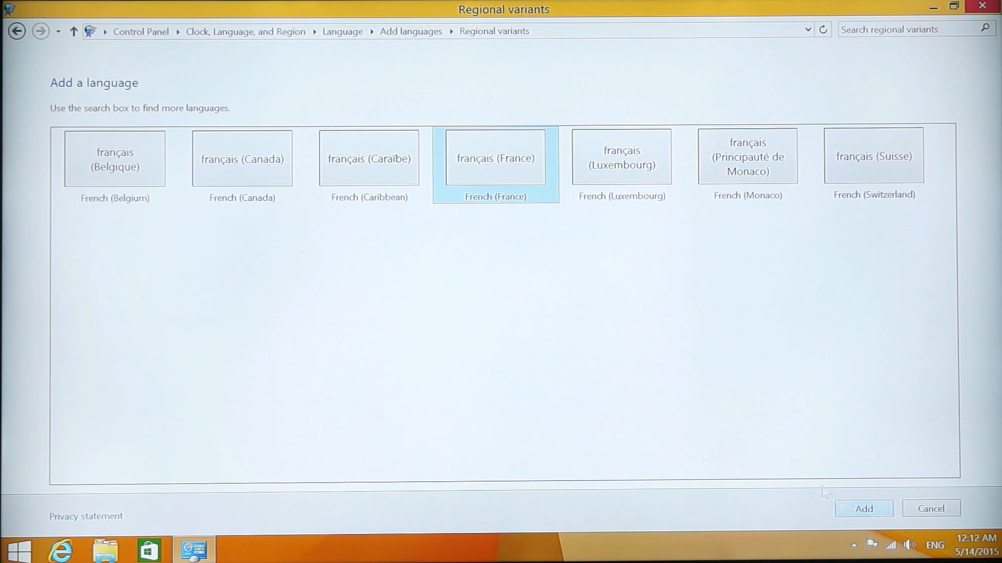
left_click(864, 507)
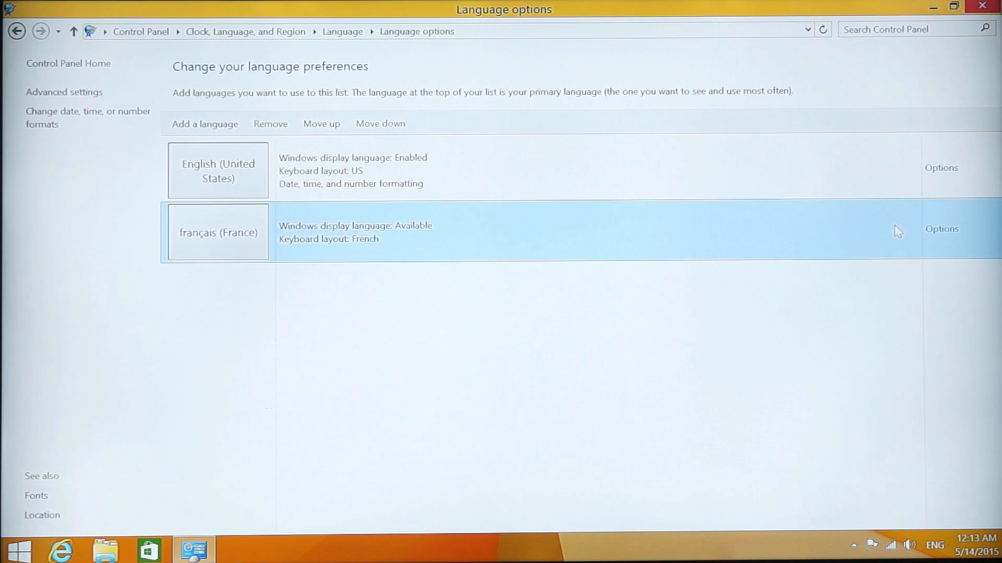
Show the options for français (France): display language, input method and spelling
left_click(942, 228)
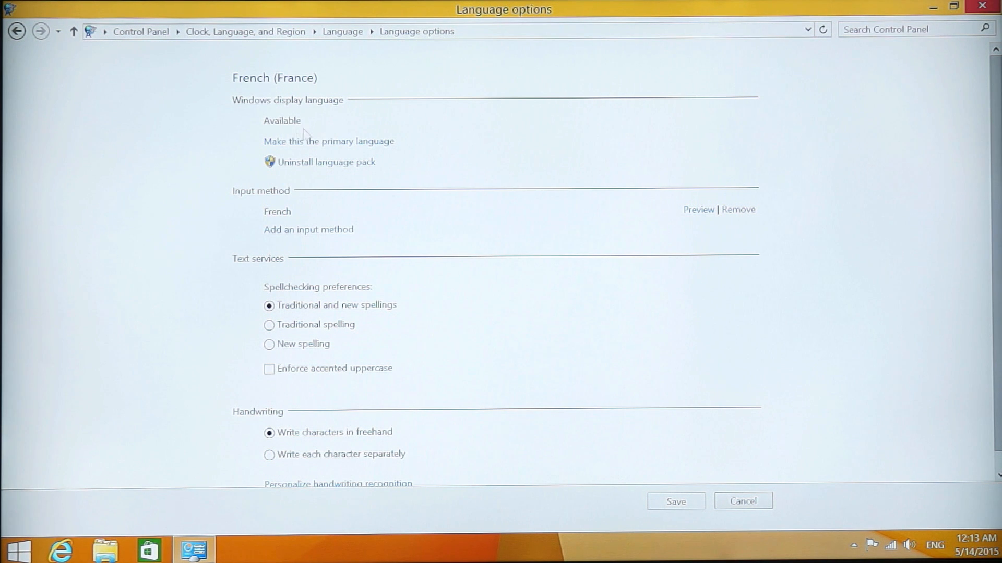
mouse_move(283, 138)
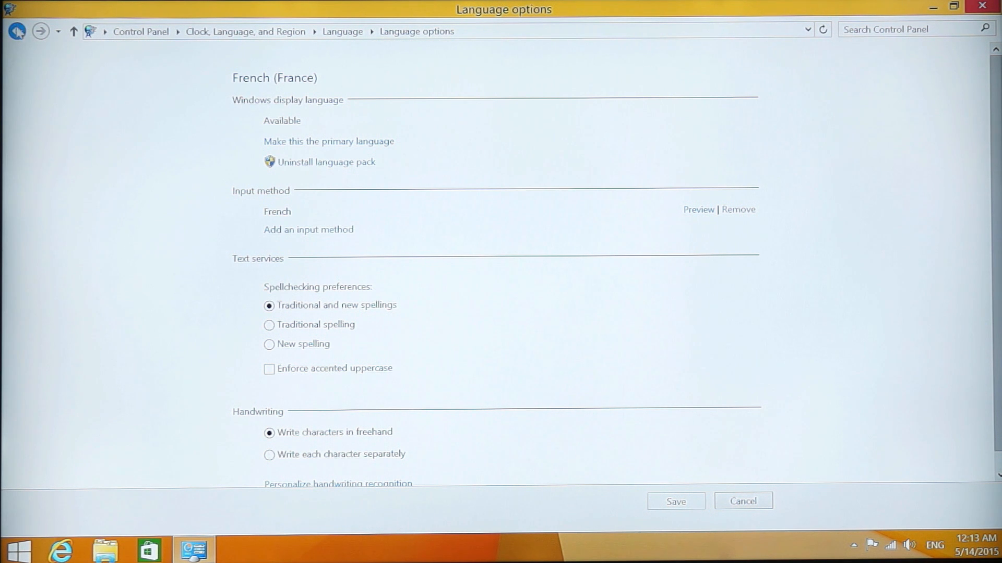
mouse_move(18, 31)
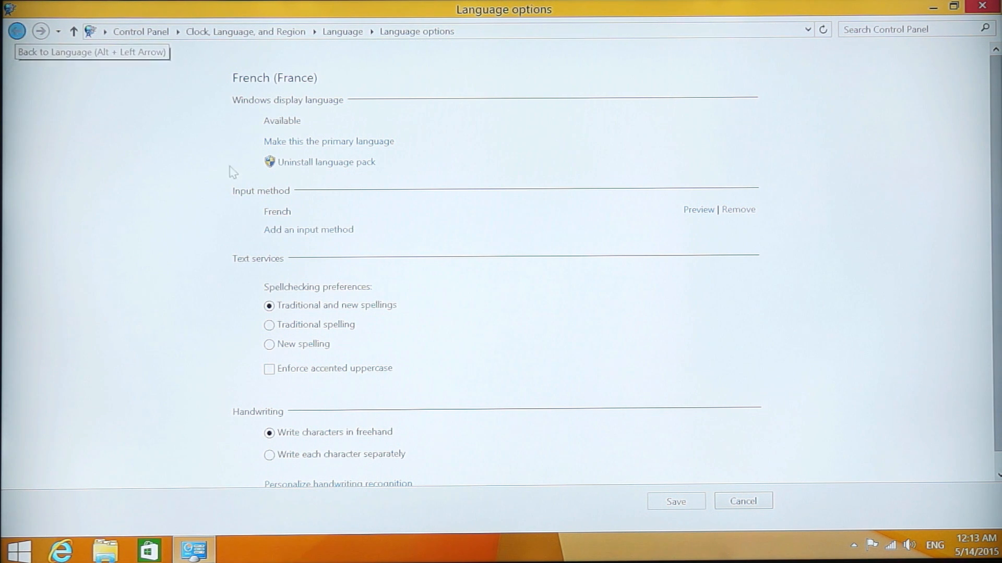
mouse_move(470, 130)
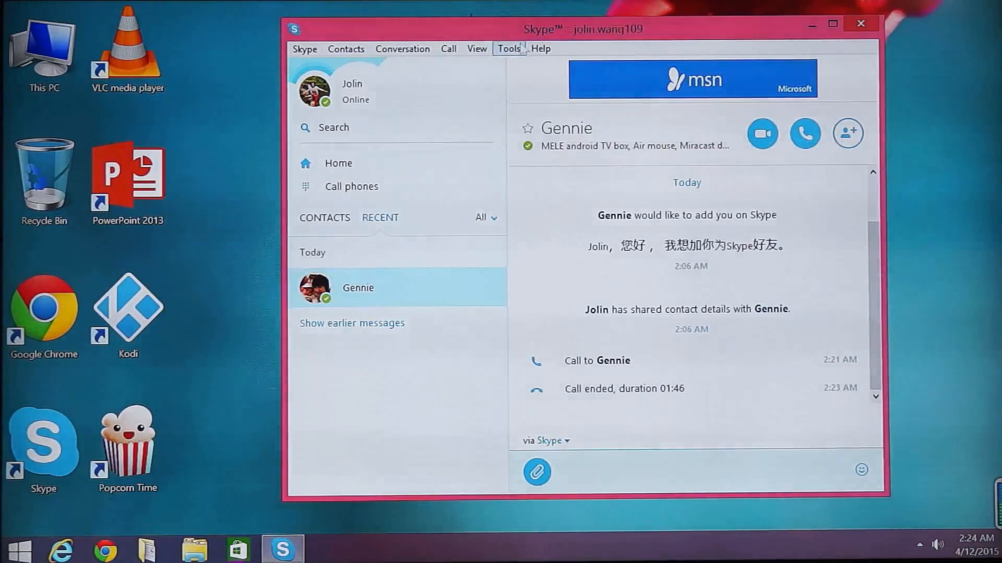
Show Skype's Call menu with its video call, audio settings and screen sharing commands
left_click(448, 48)
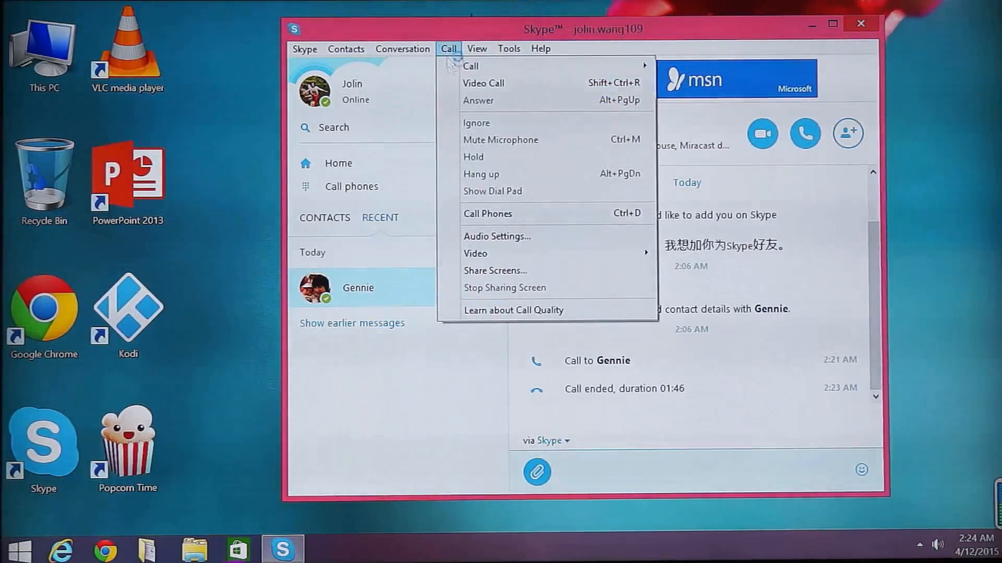
mouse_move(504, 242)
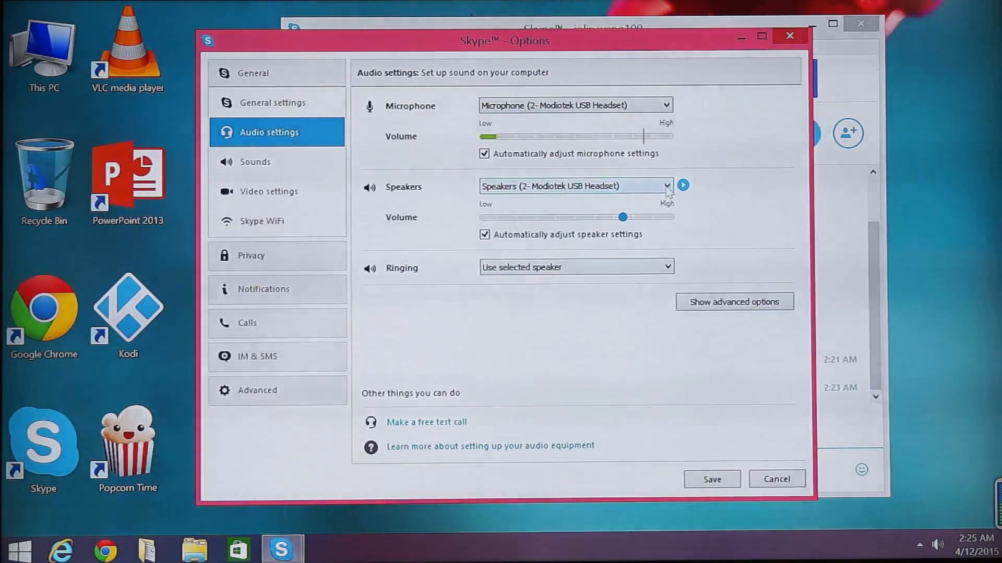
Route Skype call audio to the Skyworth UHD (Intel SST Audio Device) speakers
left_click(666, 185)
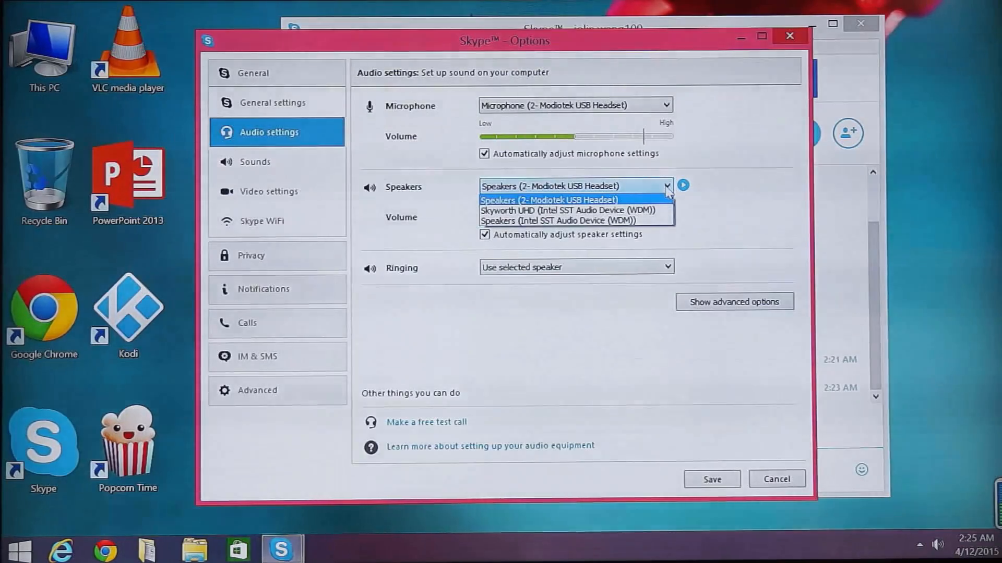
mouse_move(569, 210)
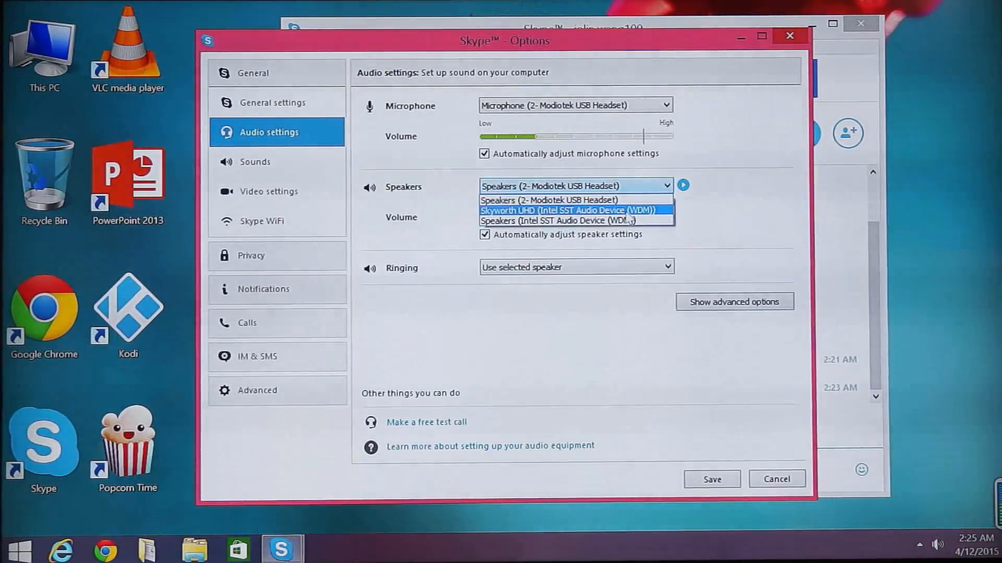
left_click(576, 210)
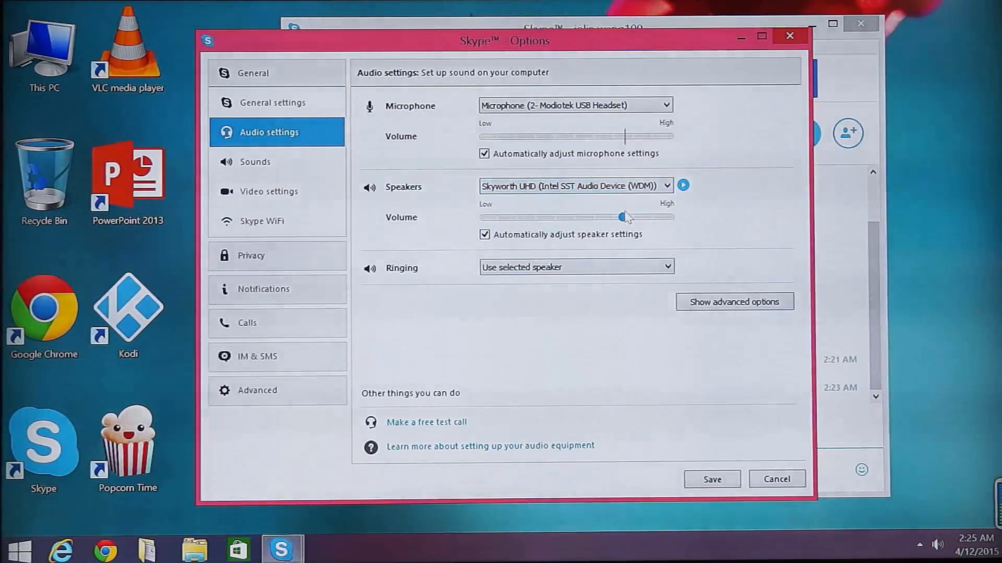
mouse_move(685, 186)
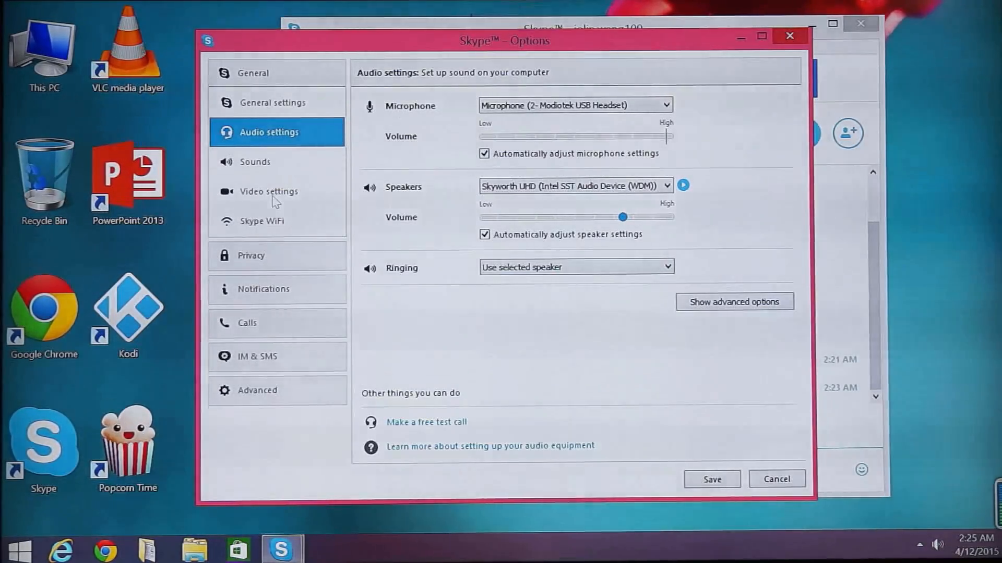
Check the webcam preview in Video settings and close the Options window
left_click(268, 192)
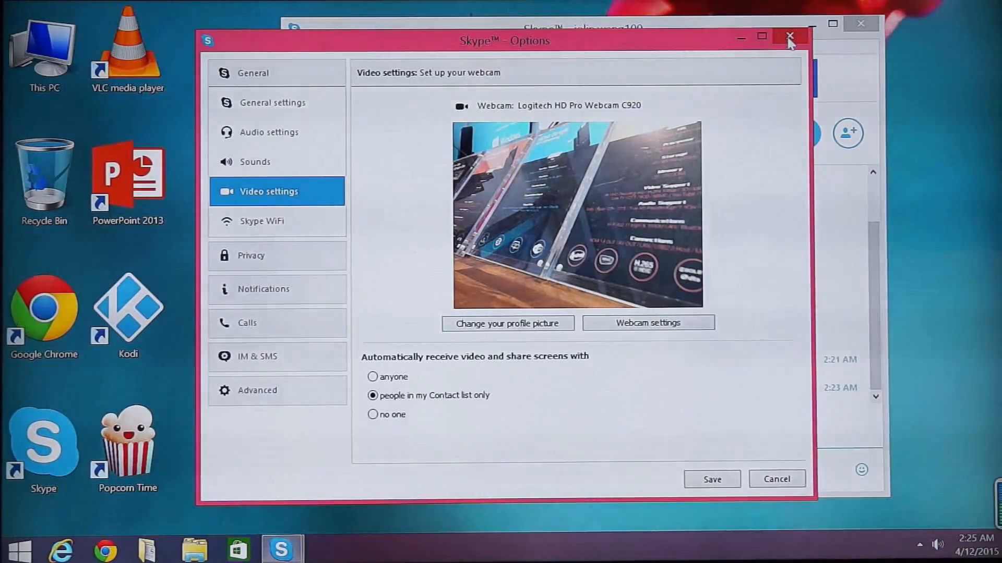
left_click(787, 37)
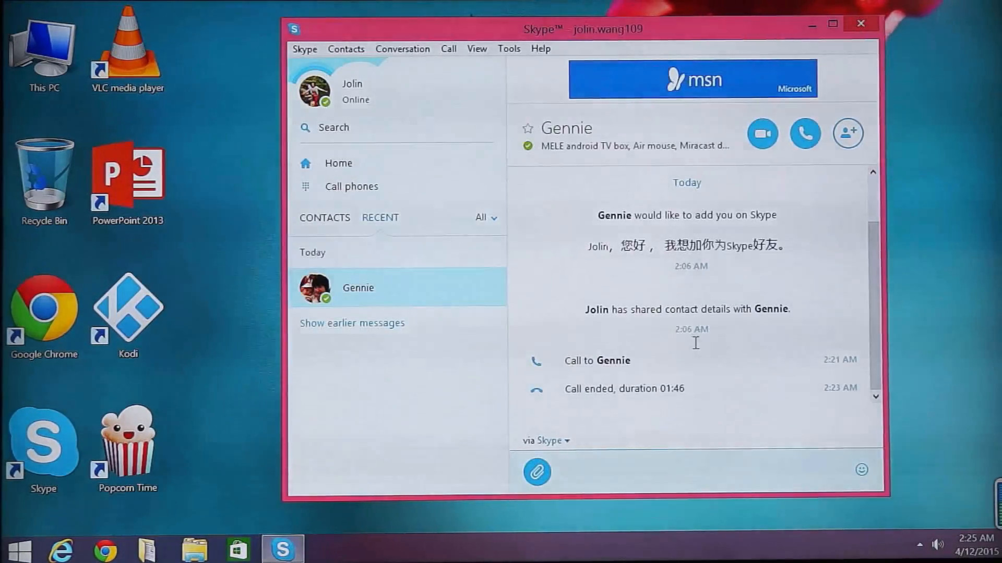
Place a voice call to Gennie, decline leaving a video message, and return to the chat box
left_click(663, 473)
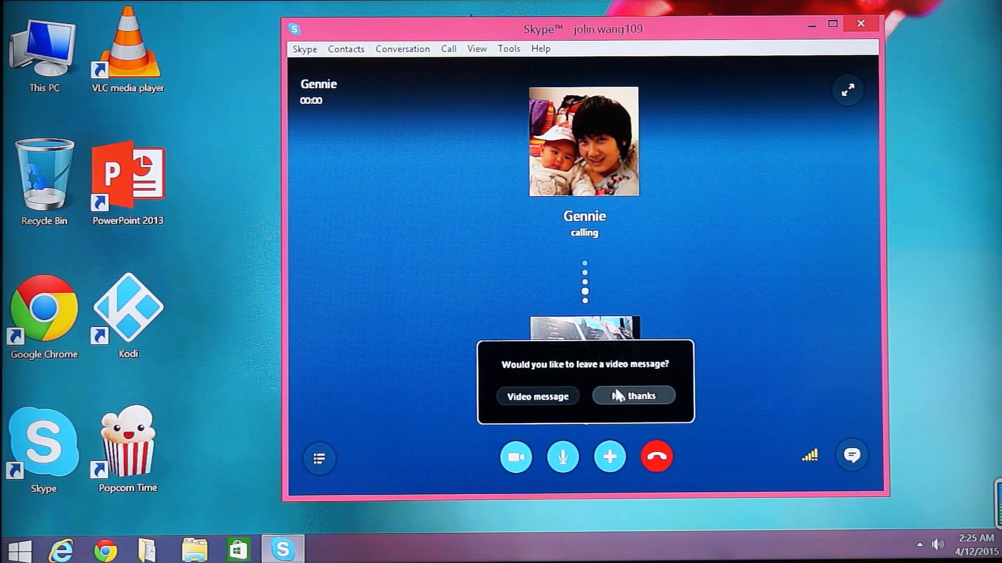
left_click(633, 396)
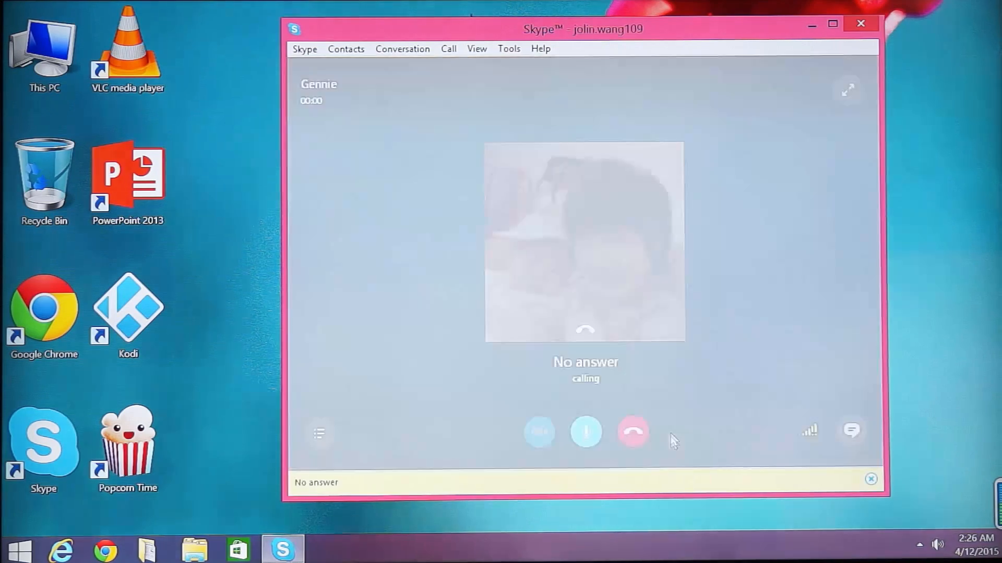
left_click(632, 432)
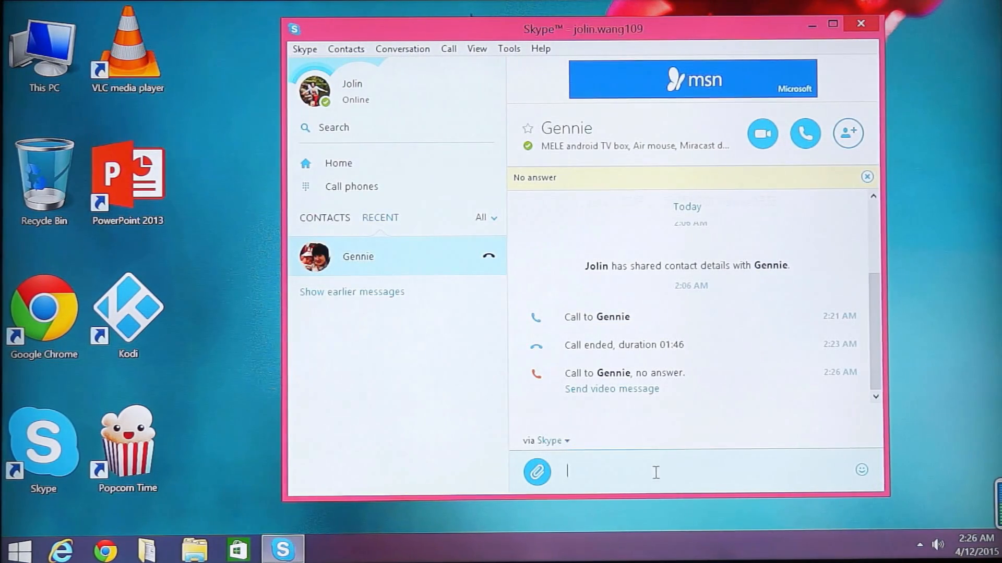